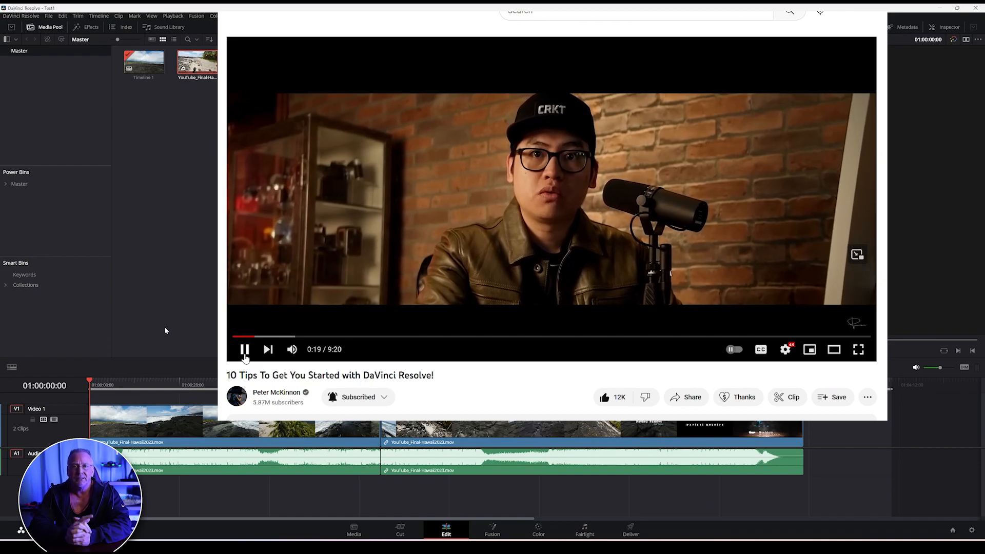
Tour the Media, Cut and Color pages, return to Edit, and view the version information.
click(353, 530)
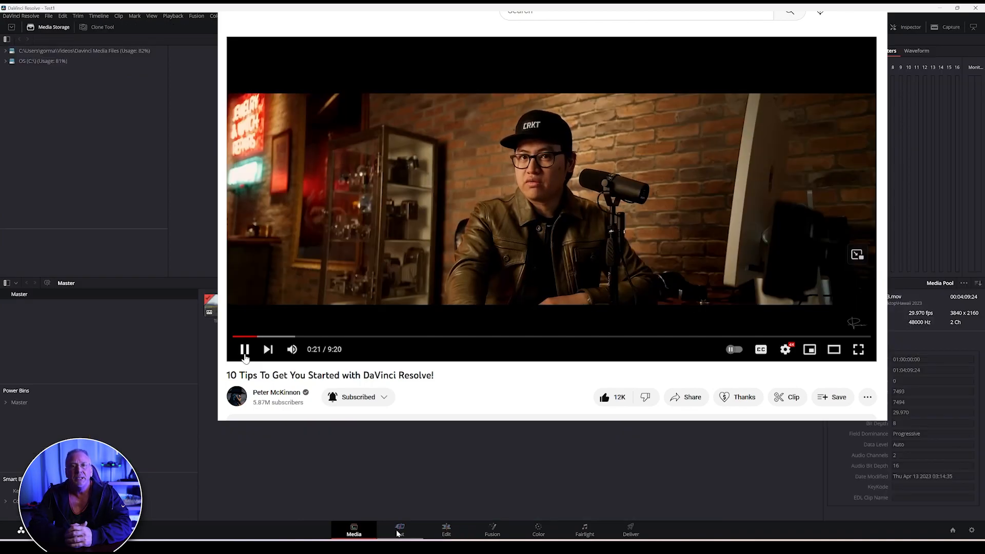
click(399, 530)
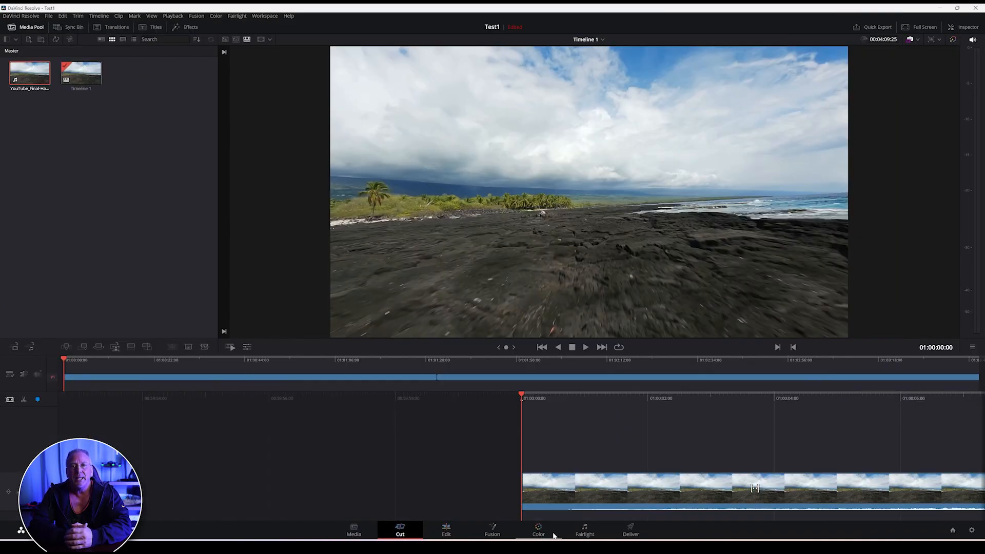
click(538, 534)
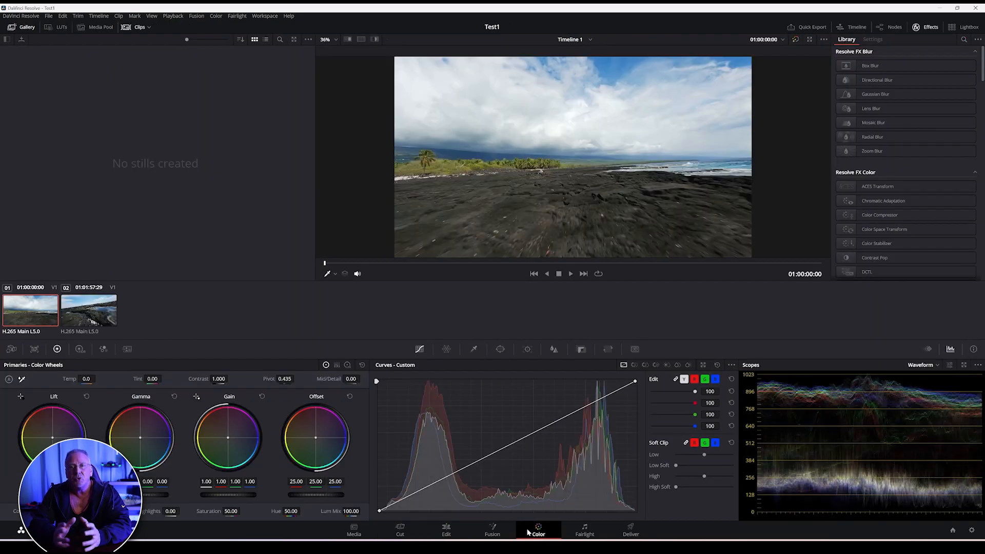
click(446, 530)
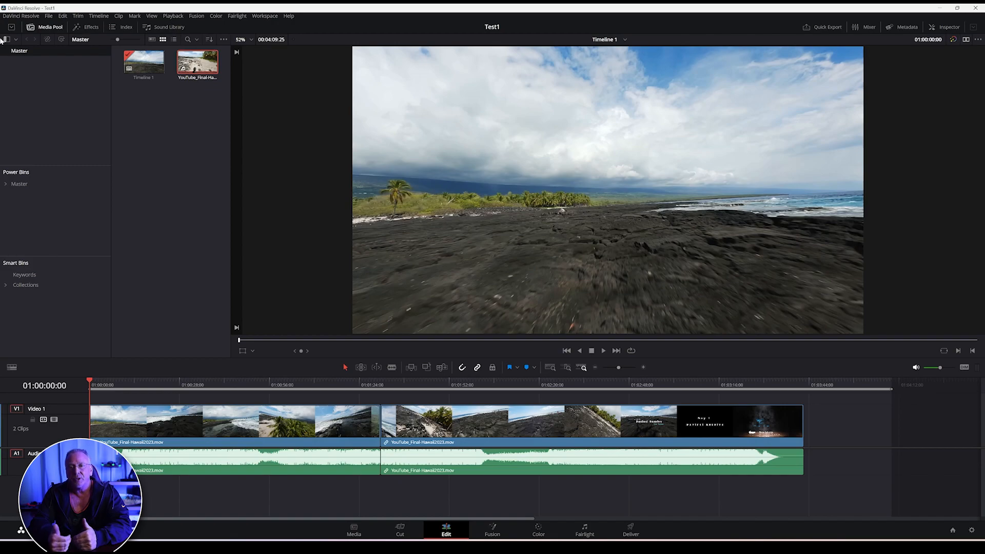
click(28, 15)
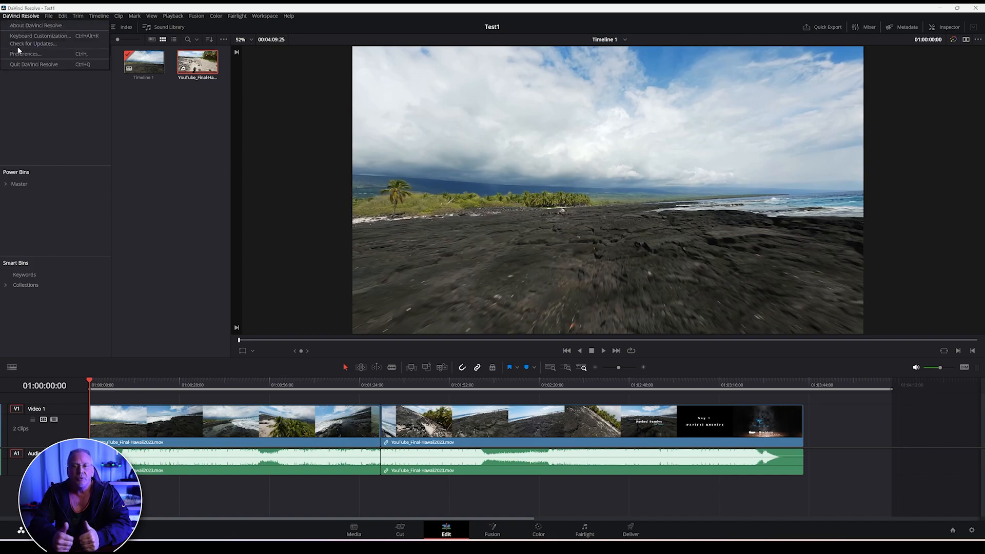
click(35, 26)
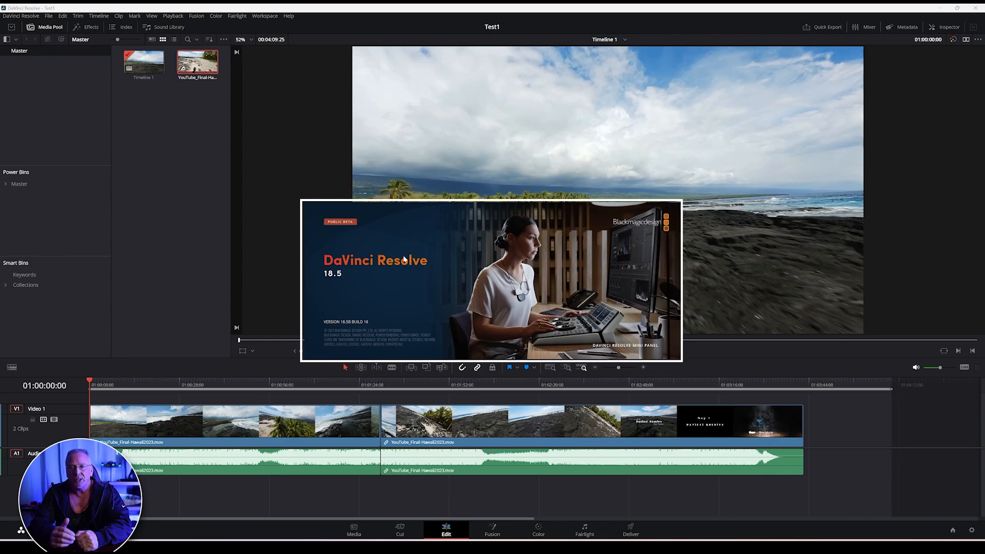
mouse_move(330, 253)
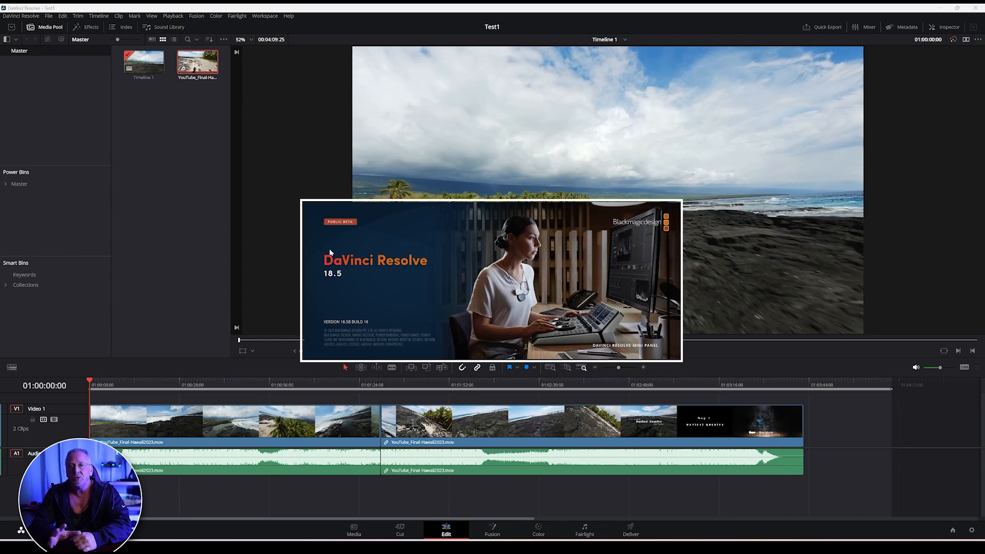
mouse_move(433, 242)
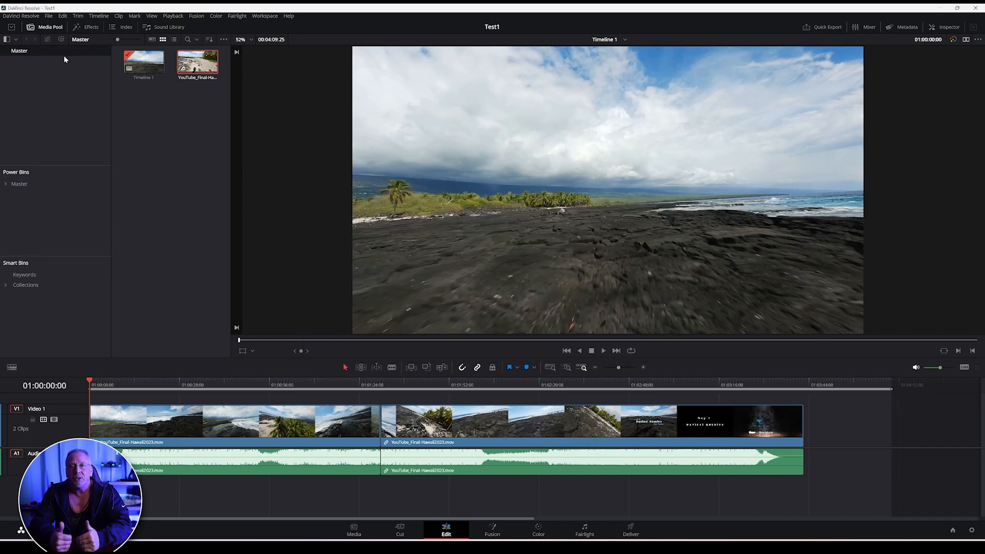
In Keyboard Customization, select the S key and remove it from Based on Timecode.
click(17, 15)
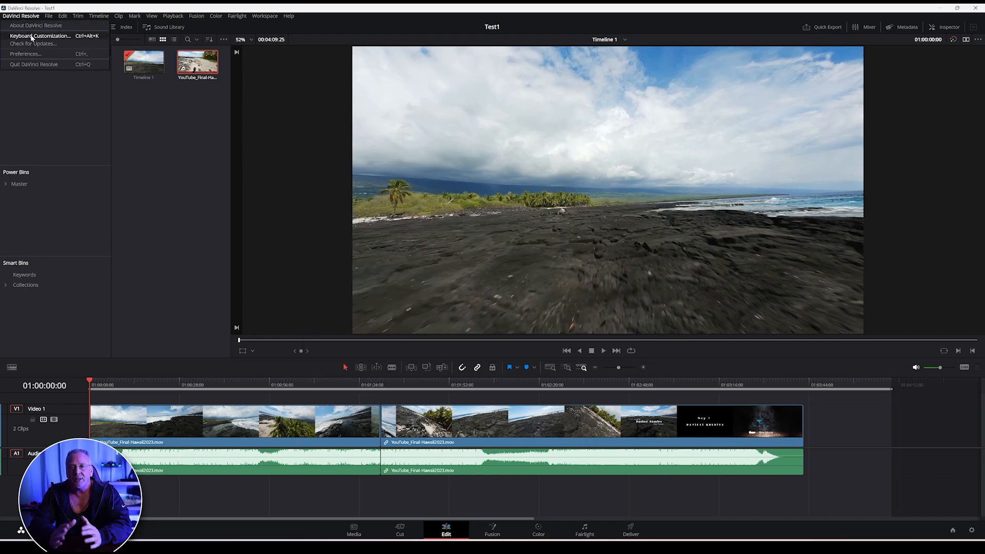
click(33, 36)
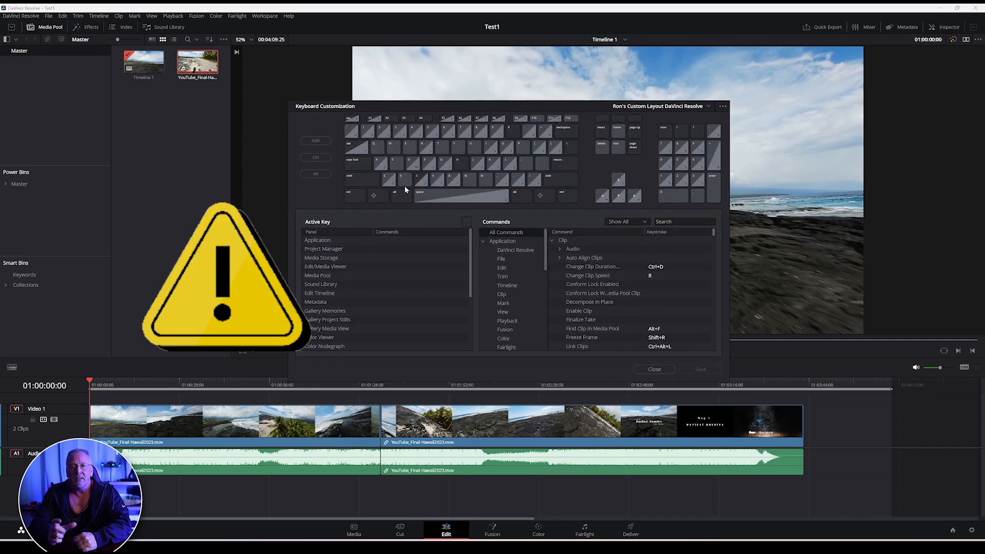
click(394, 160)
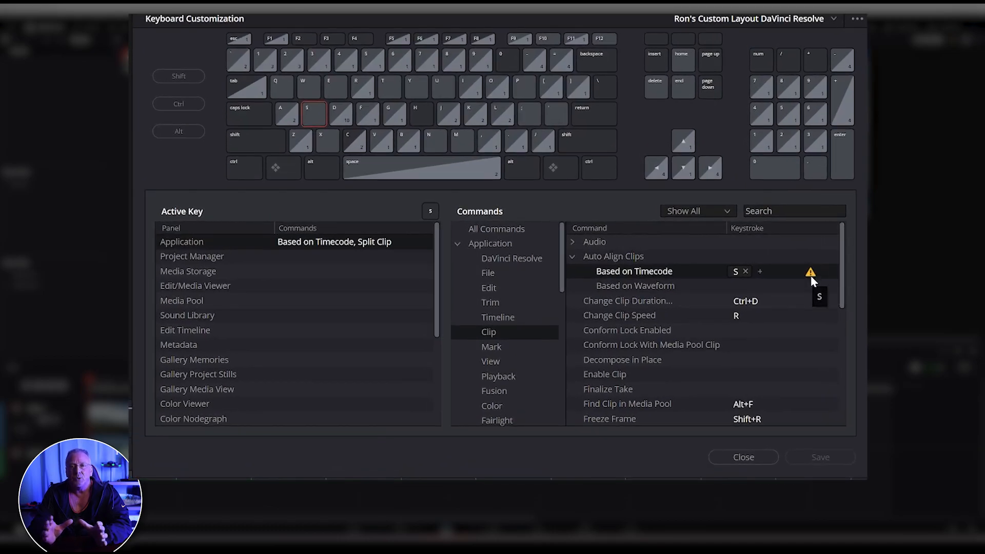
mouse_move(812, 284)
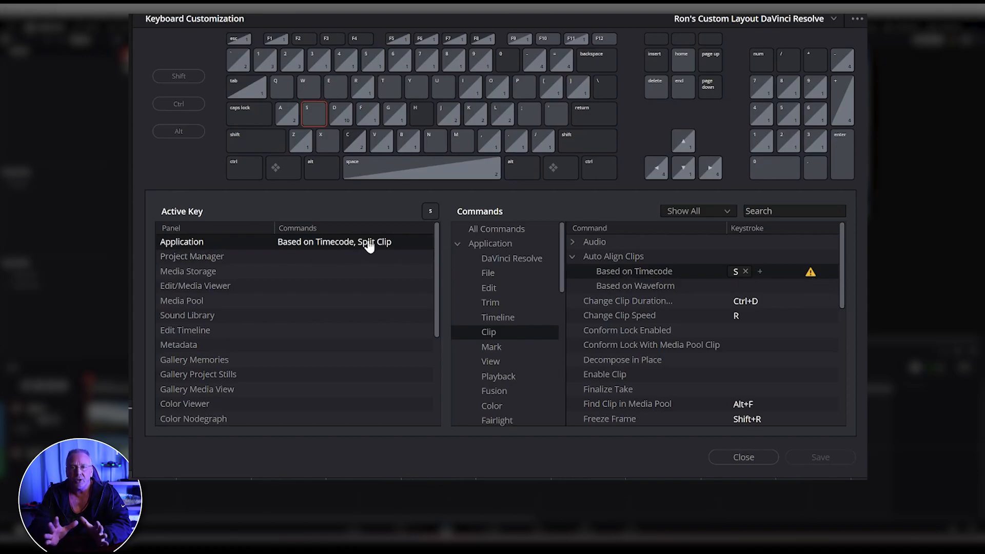
click(498, 317)
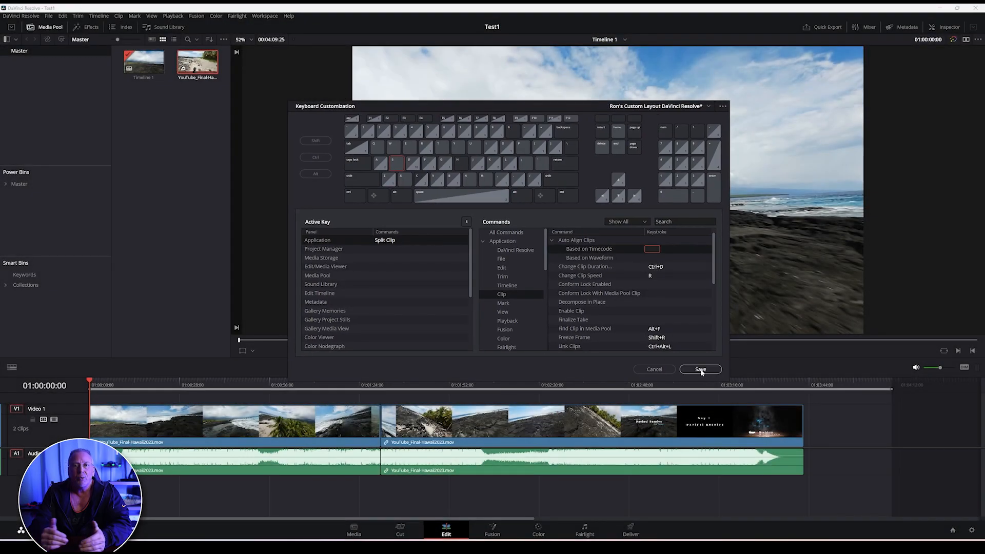
Save the shortcut layout, recheck Keyboard Customization, and play back the split Hawaii timeline.
click(700, 369)
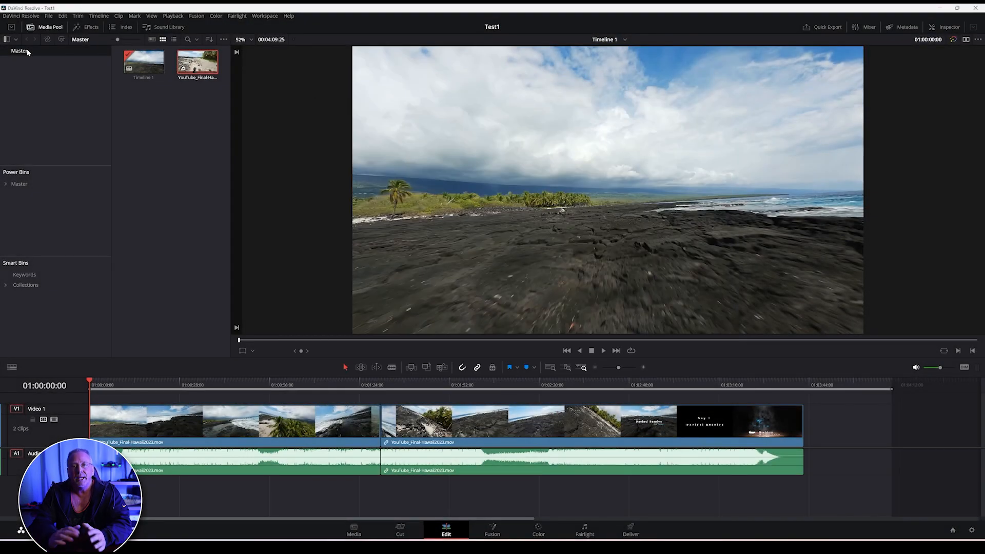
click(20, 12)
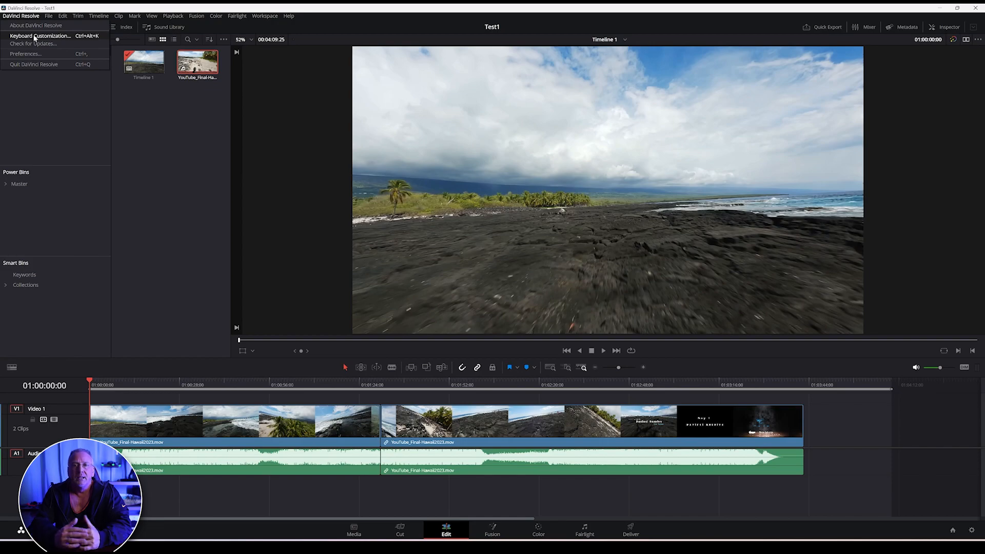
click(37, 36)
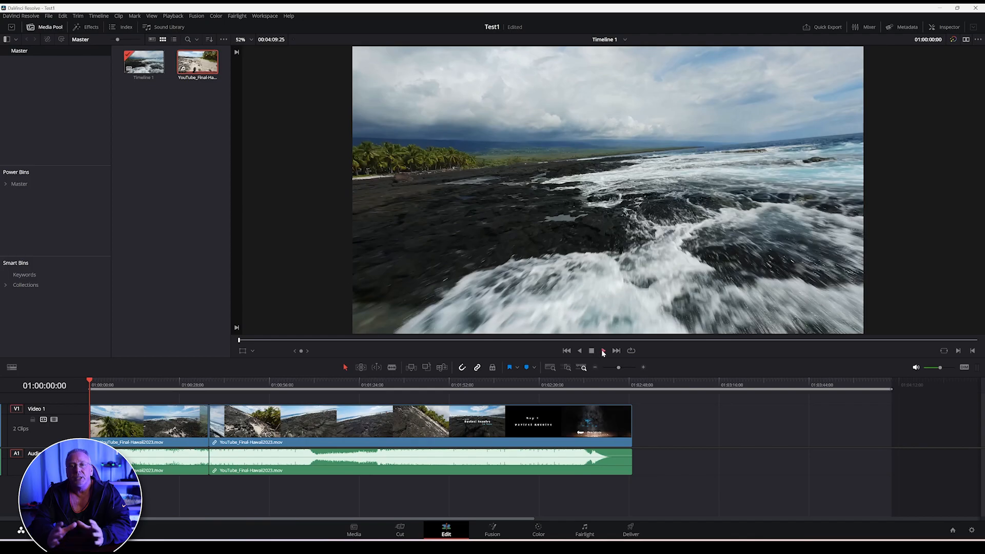
click(604, 351)
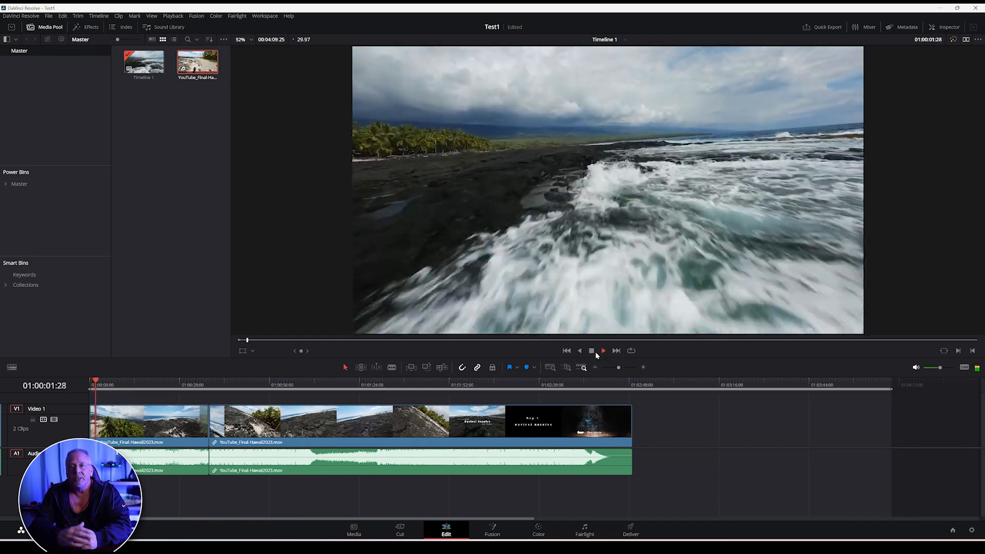